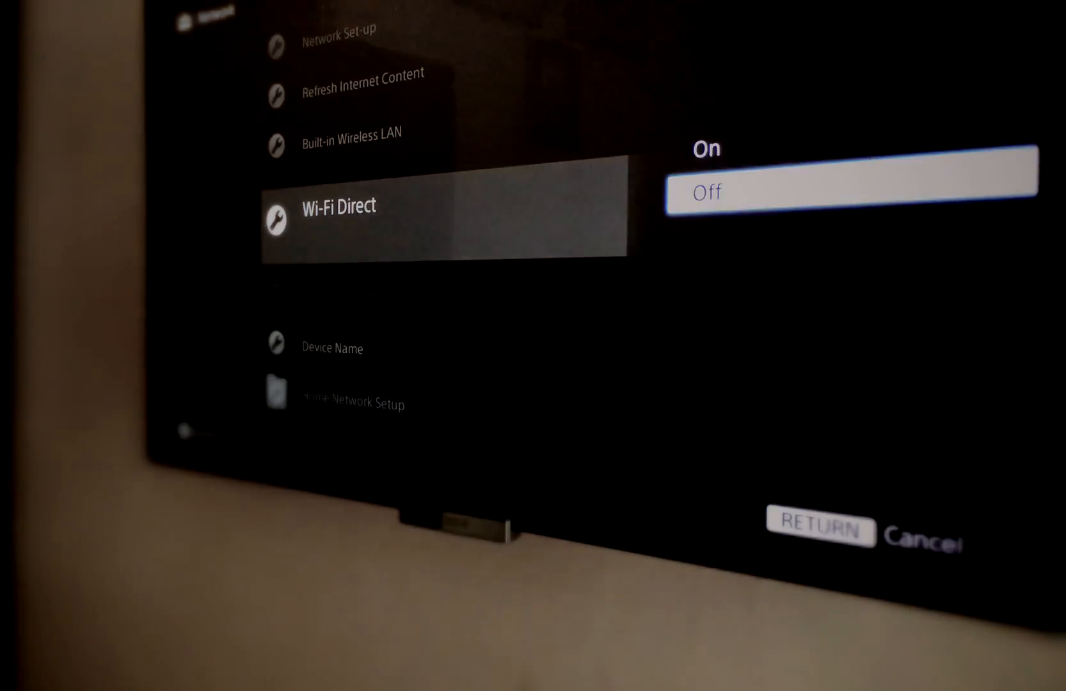
Step: Switch the TV's Wi-Fi Direct setting from Off to On
left_click(705, 149)
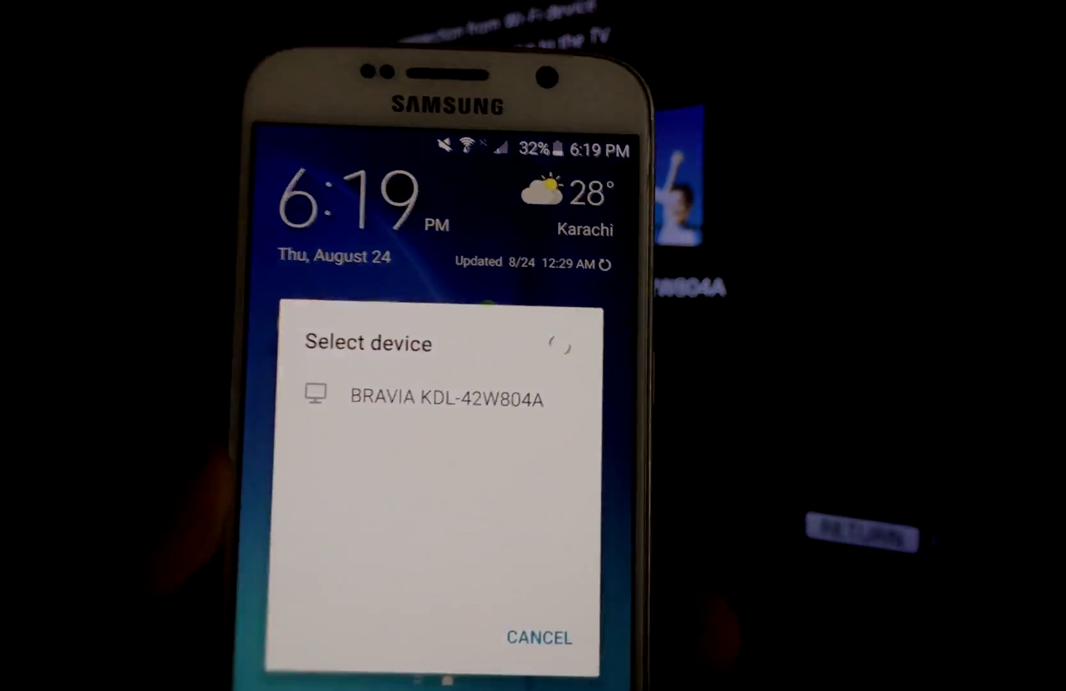
Step: Select BRAVIA KDL-42W804A in the phone's Select device list to begin mirroring
left_click(442, 398)
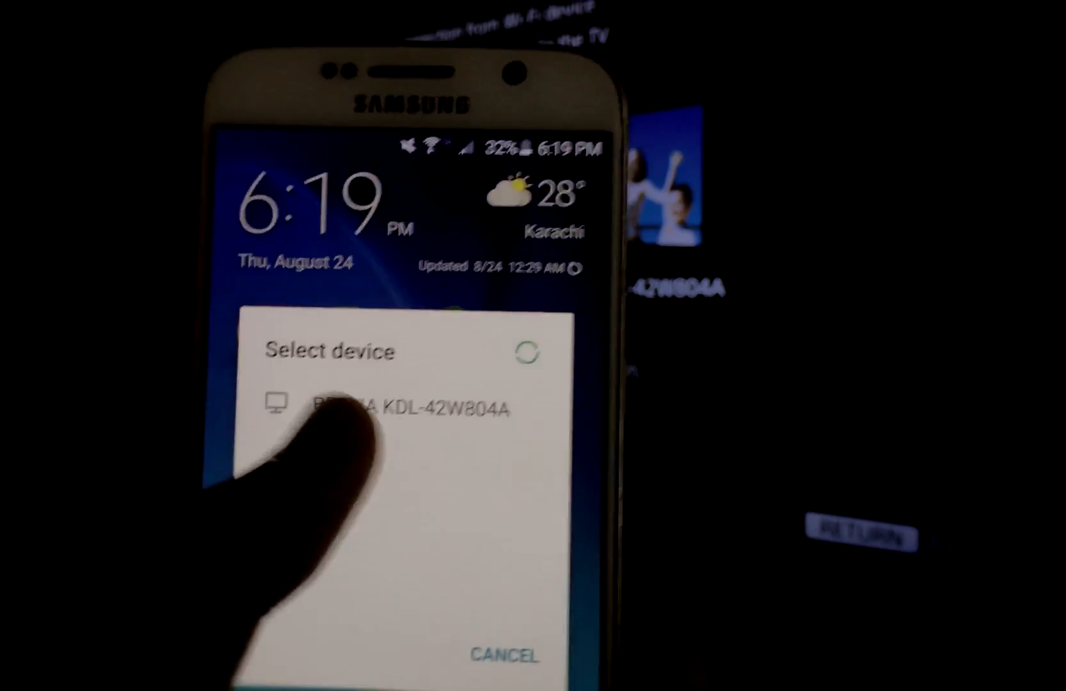
left_click(408, 408)
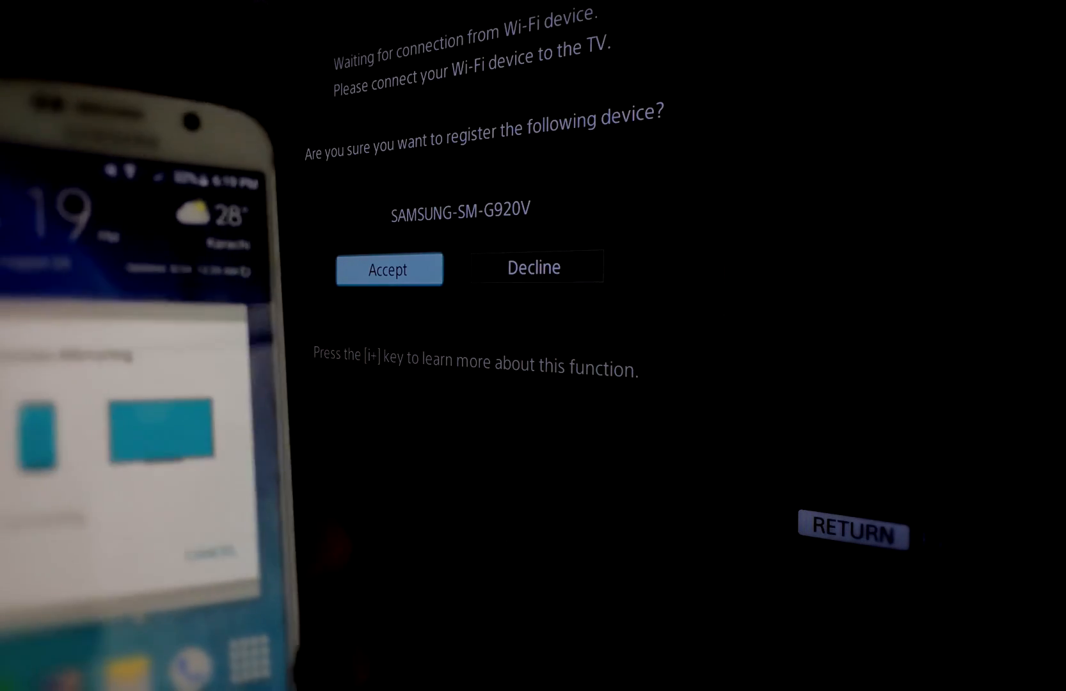
Step: Accept the SAMSUNG-SM-G920V registration prompt on the TV
left_click(389, 269)
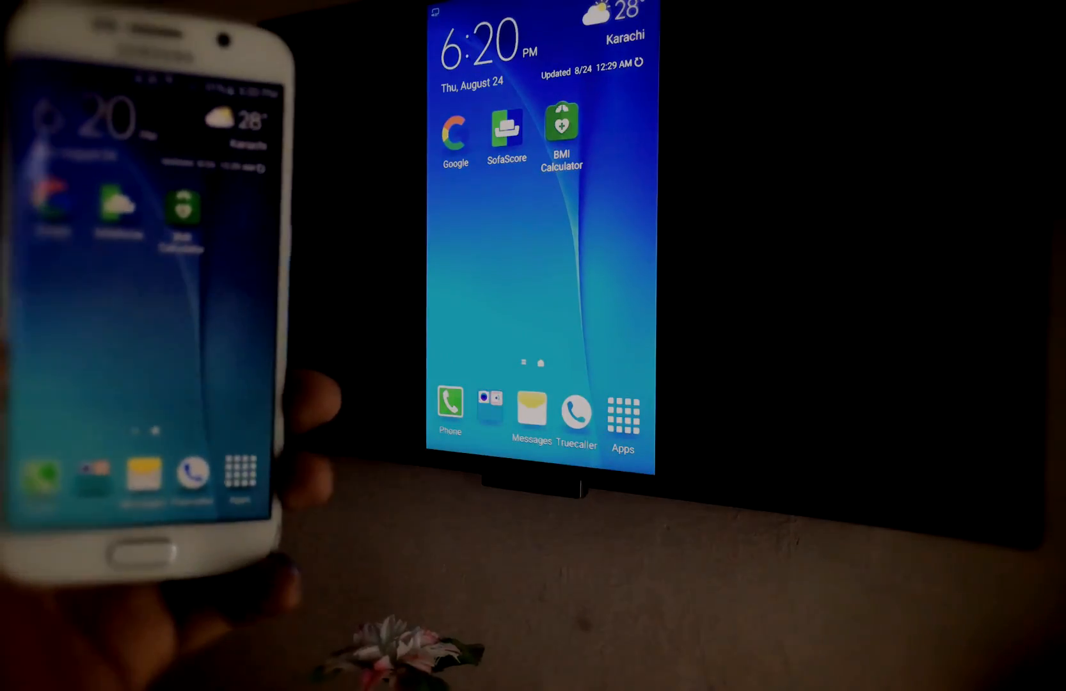
Step: Open the Galaxy S6 app drawer from the Apps icon on the home screen
left_click(623, 411)
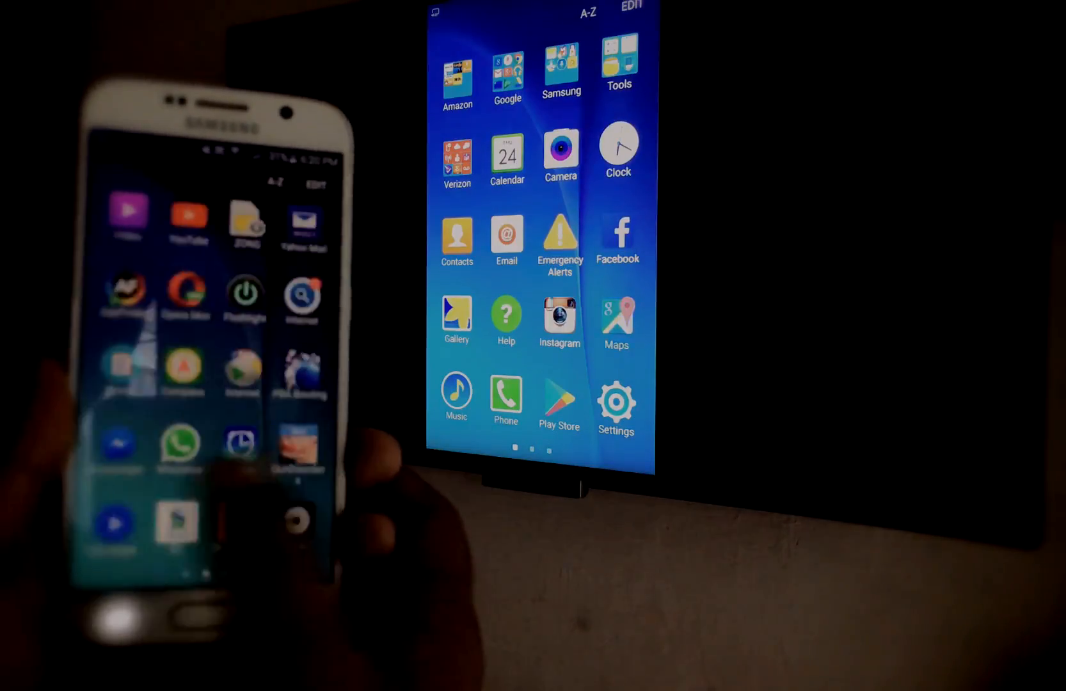